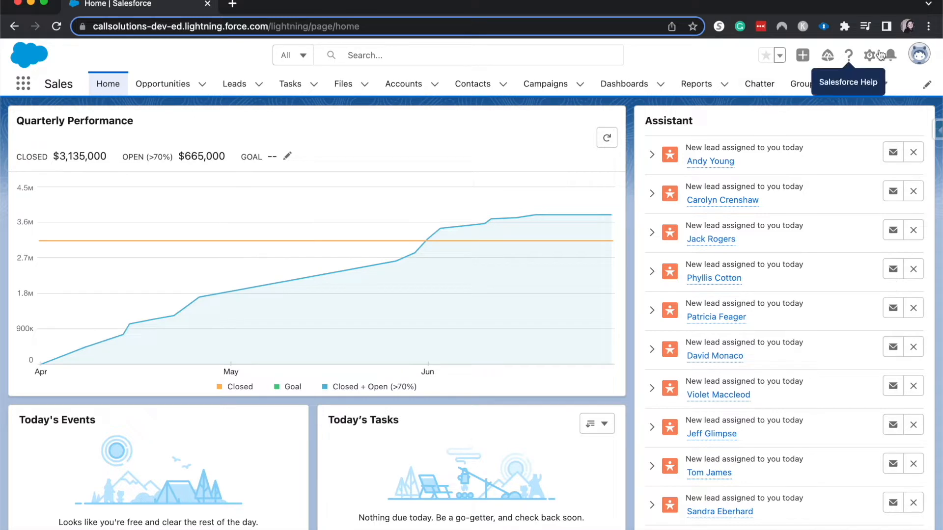
Go to Setup from the gear menu and filter Quick Find with 'opp'.
click(869, 55)
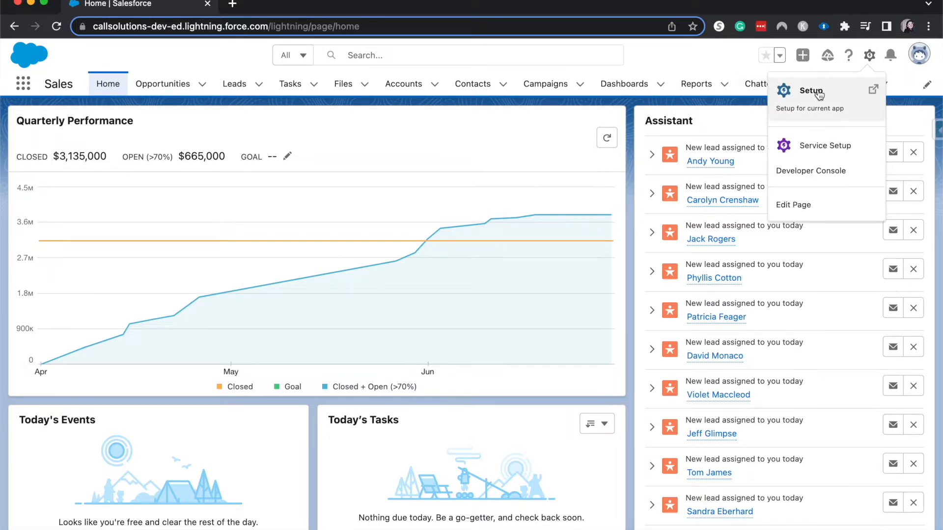
click(812, 90)
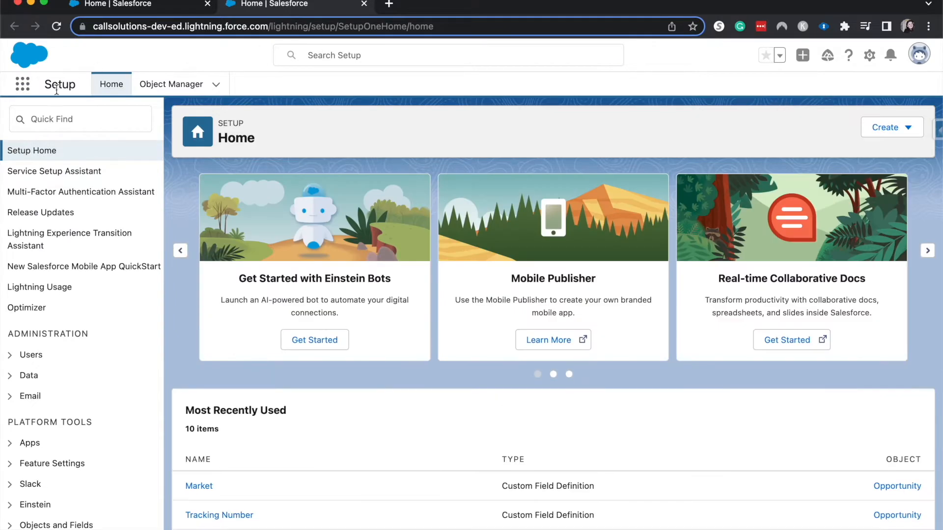
text(oppo)
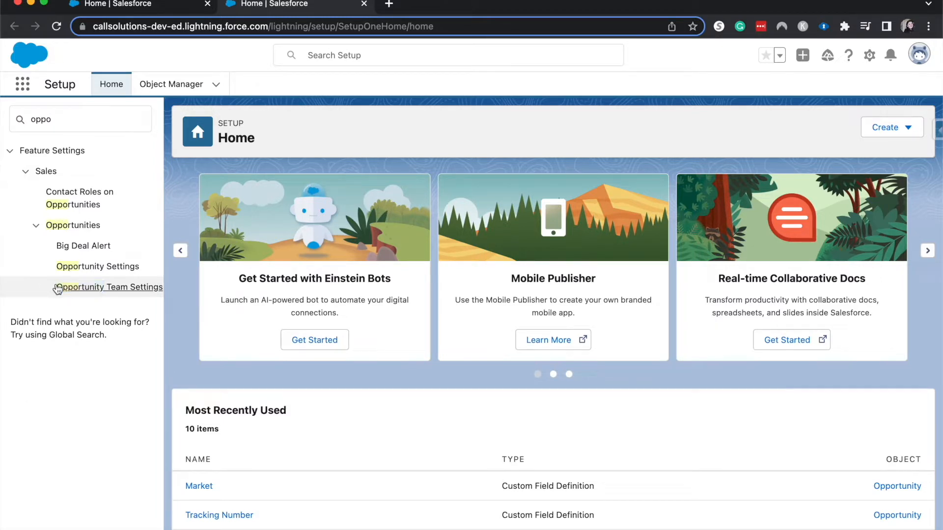
In Opportunity Team Settings, turn on Enable Team Selling and save.
click(109, 287)
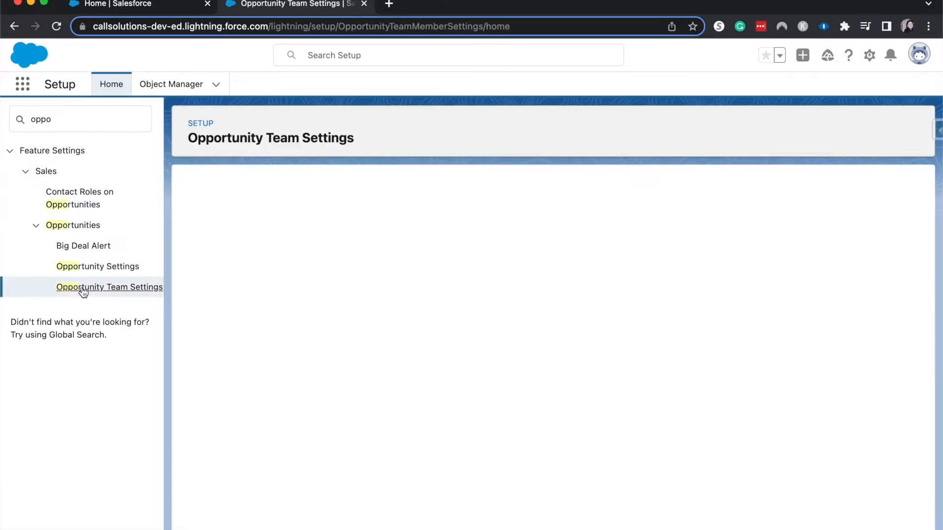
click(109, 287)
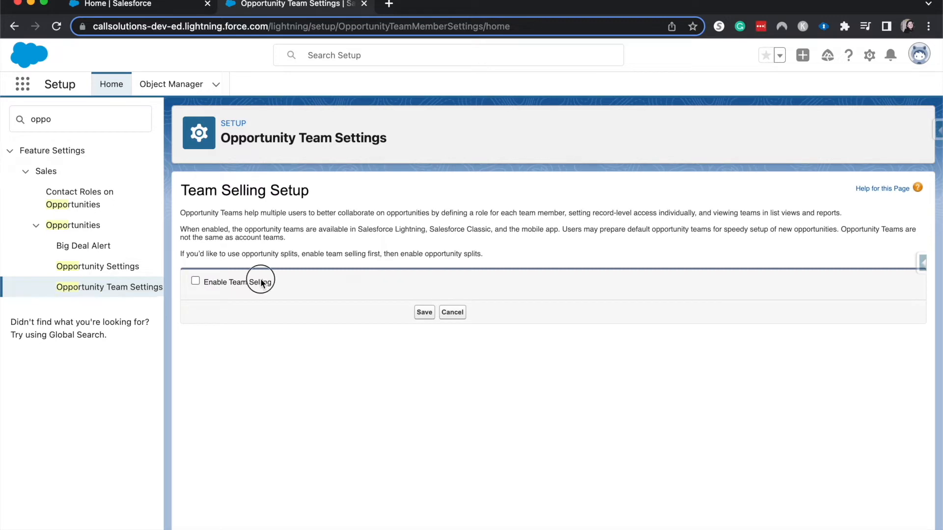
click(194, 281)
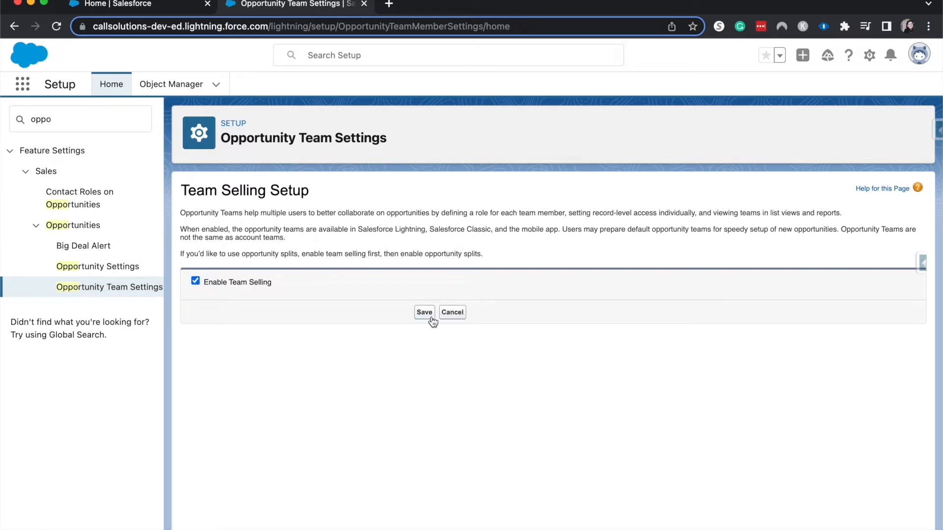
click(424, 312)
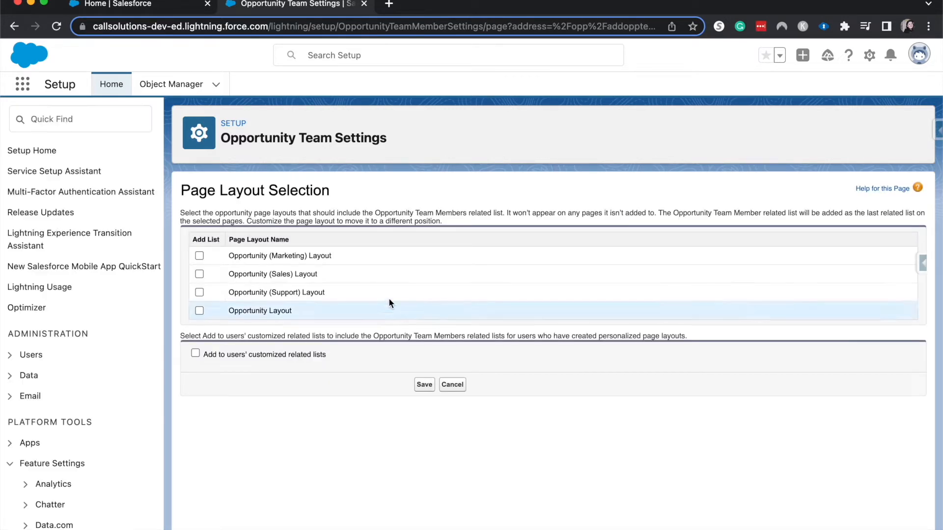
Add the team members list to all four opportunity page layouts and save.
click(200, 255)
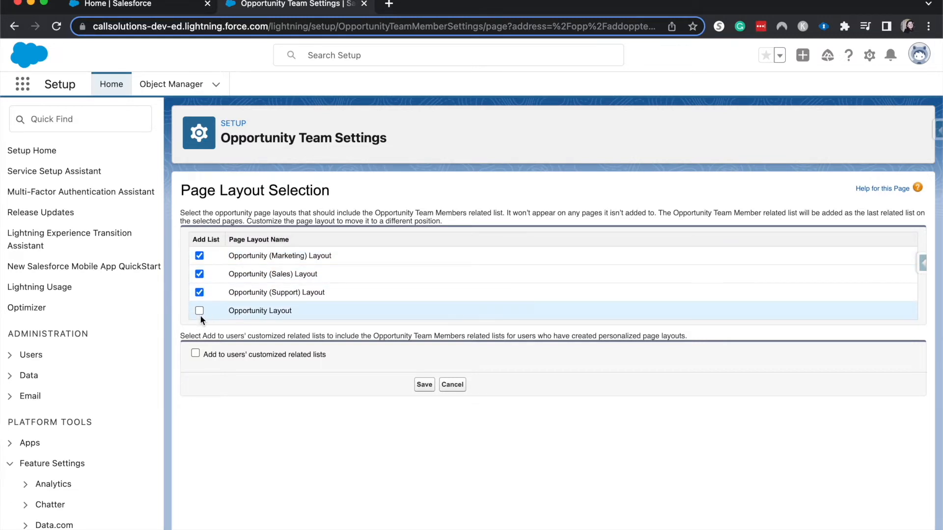
click(200, 311)
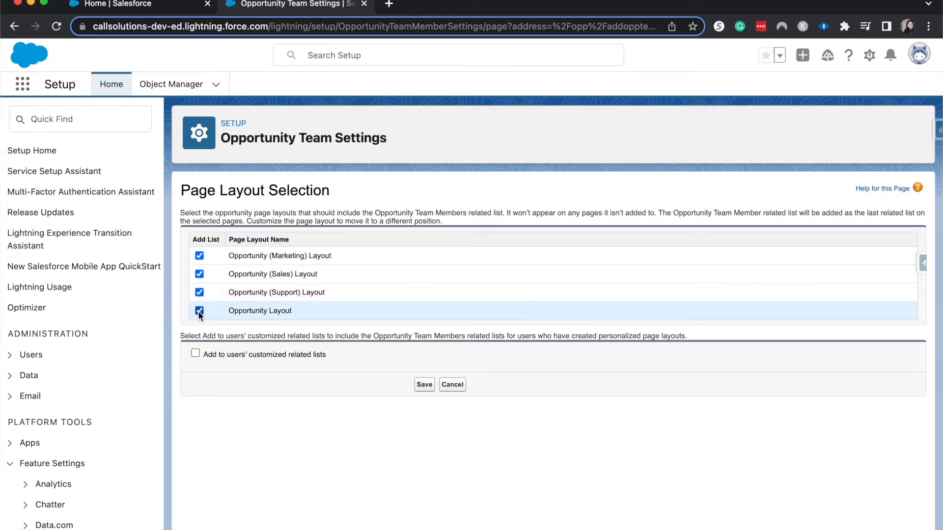
click(424, 384)
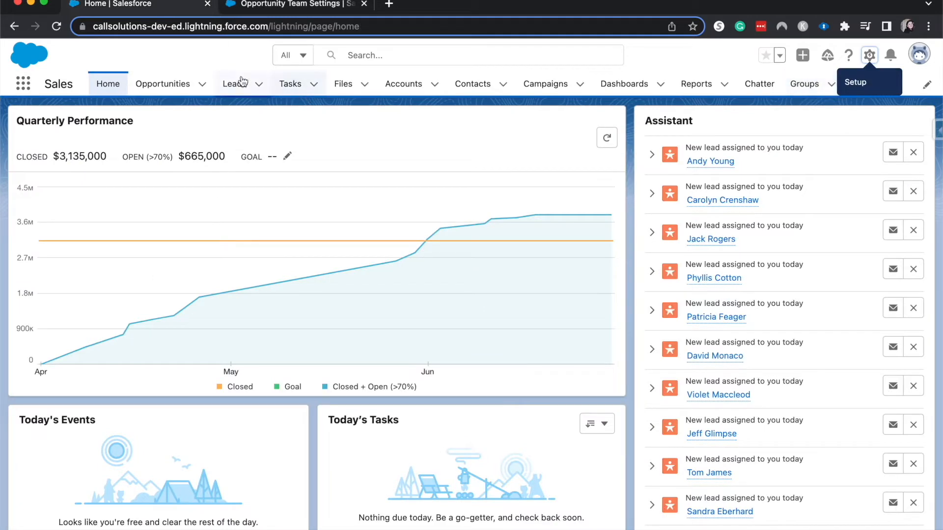
Open Burlington Textiles Weaving Plant Generator and show its Opportunity Team list's add options.
click(162, 83)
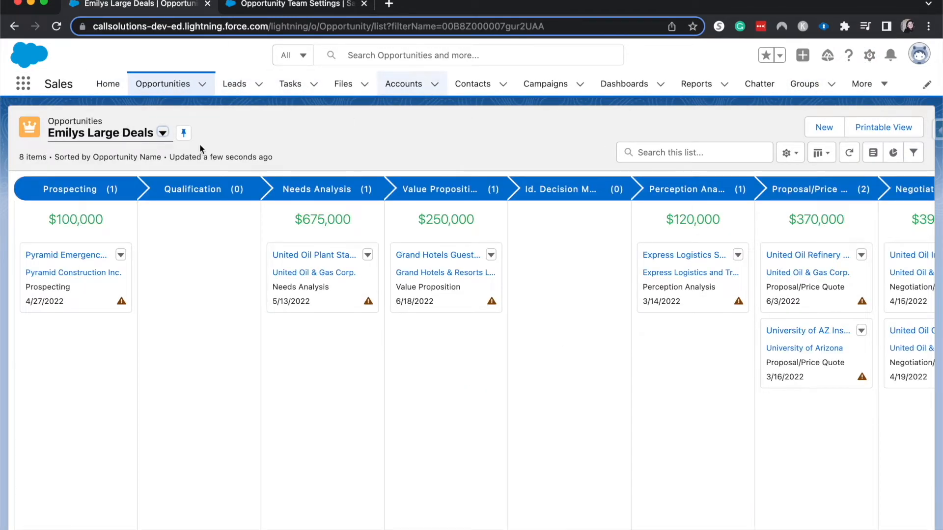
click(162, 132)
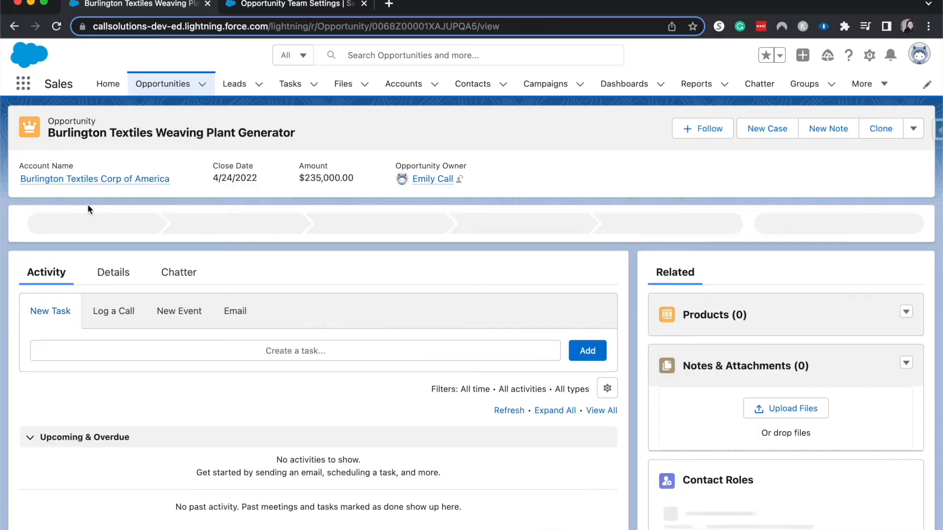
scroll(down, 3)
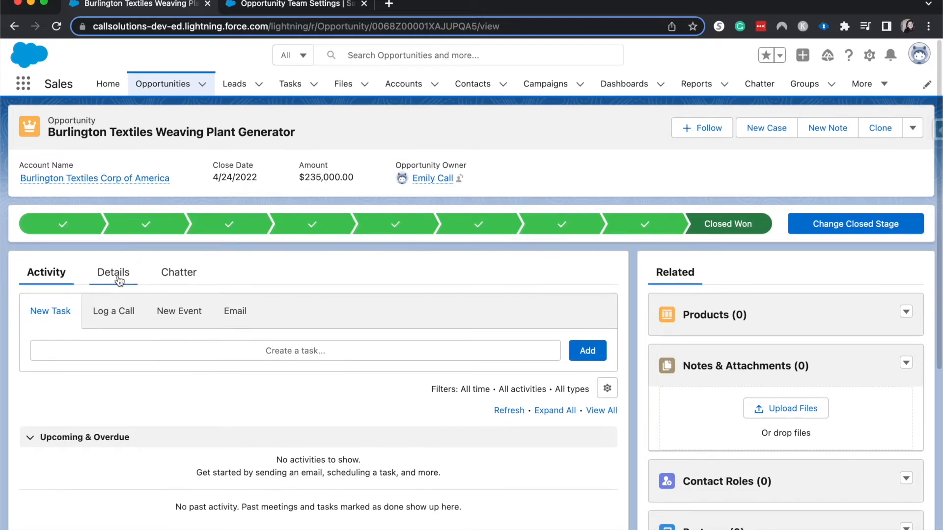
scroll(down, 3)
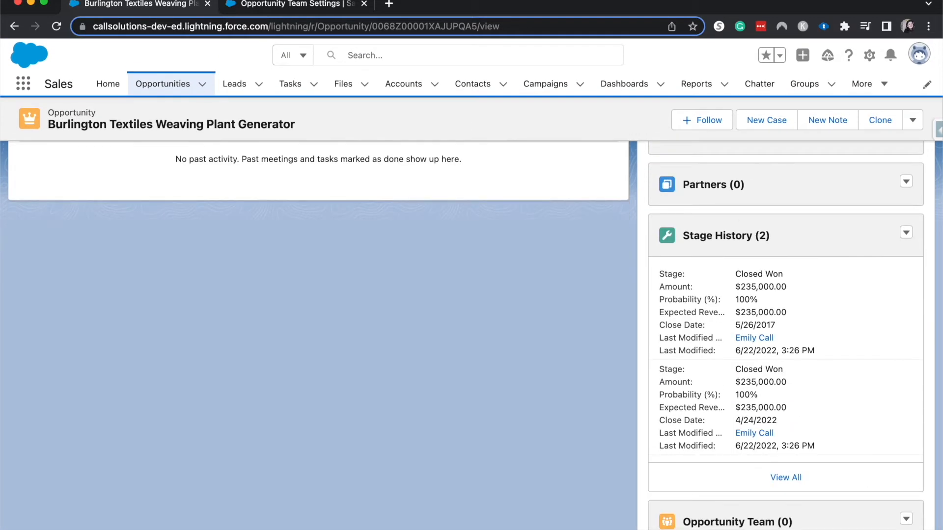
click(906, 520)
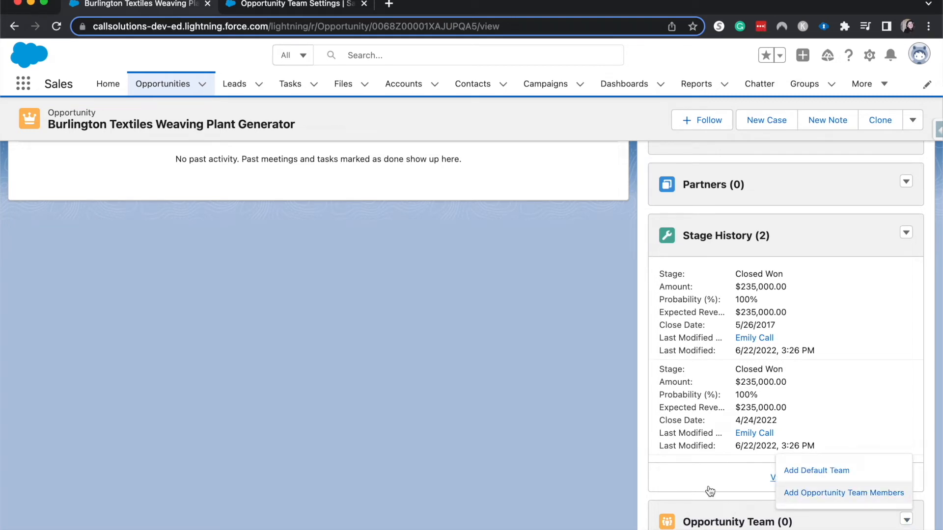
mouse_move(760, 521)
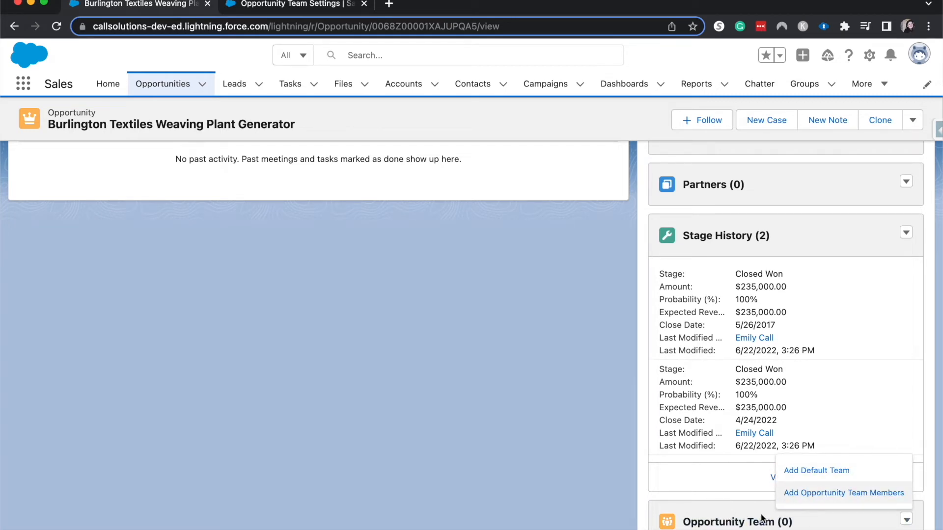
mouse_move(800, 519)
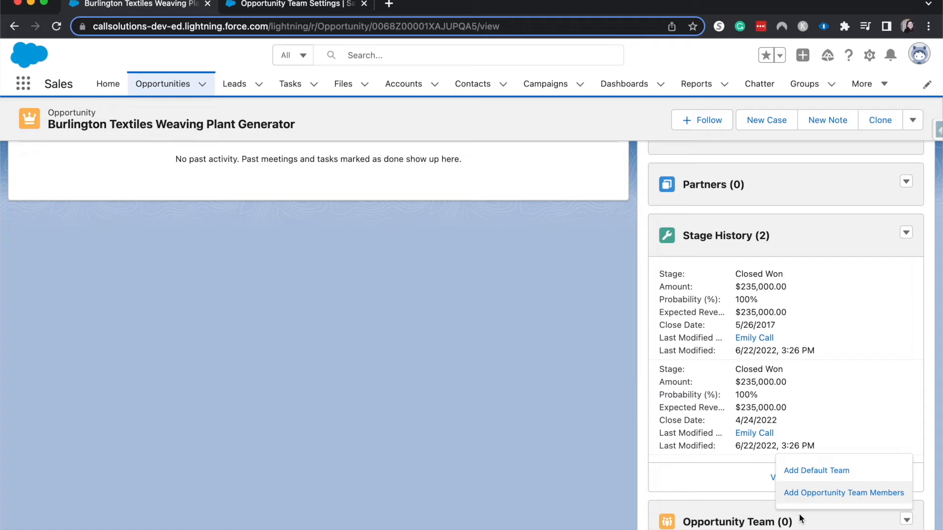
Attempt Add Default Team, then open the full Opportunity Team related list.
click(816, 470)
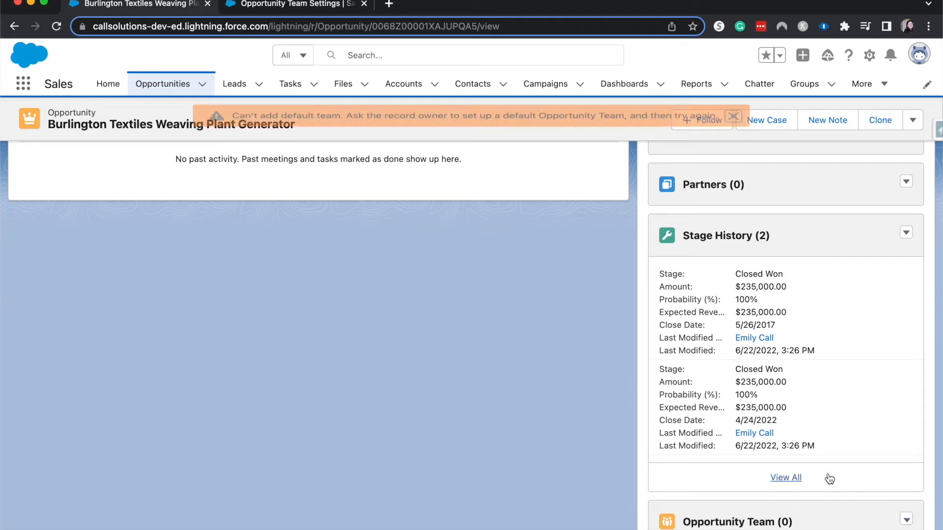
click(736, 521)
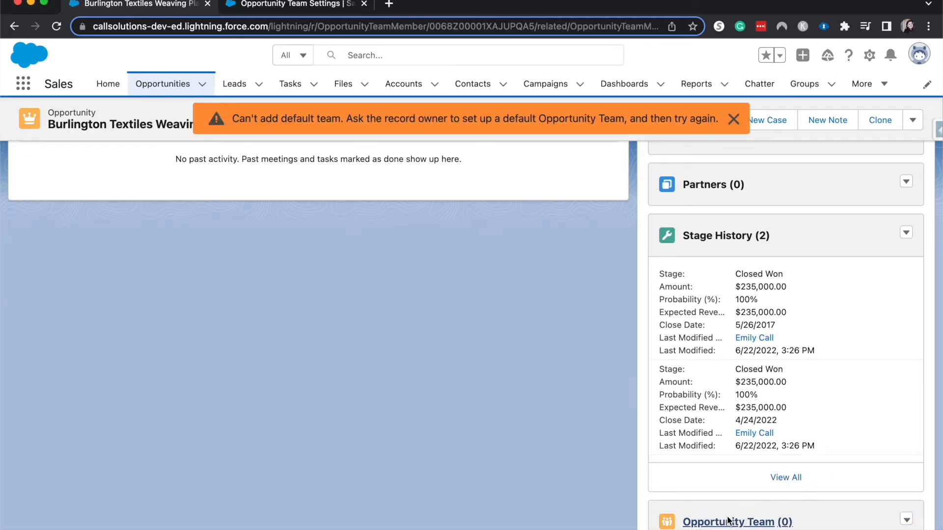
click(728, 521)
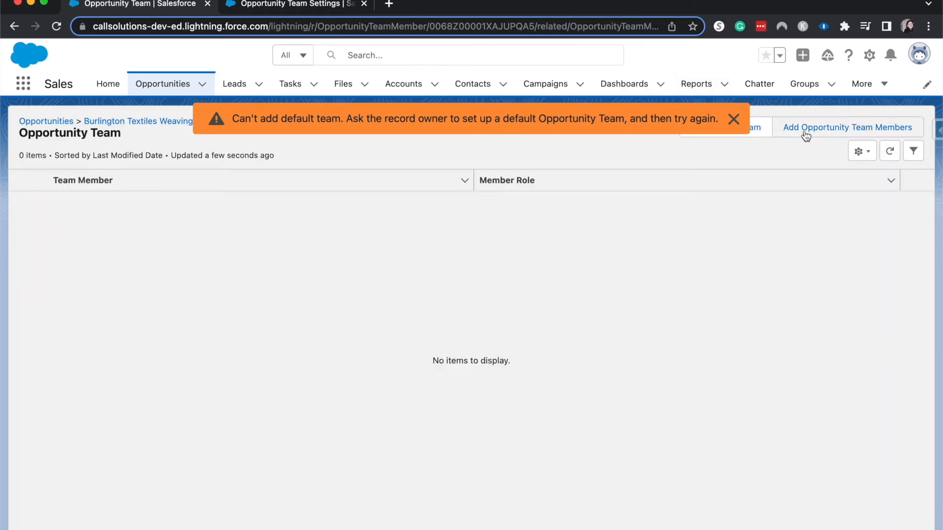
Add a team member row with Jane Doe as Account Manager.
click(848, 126)
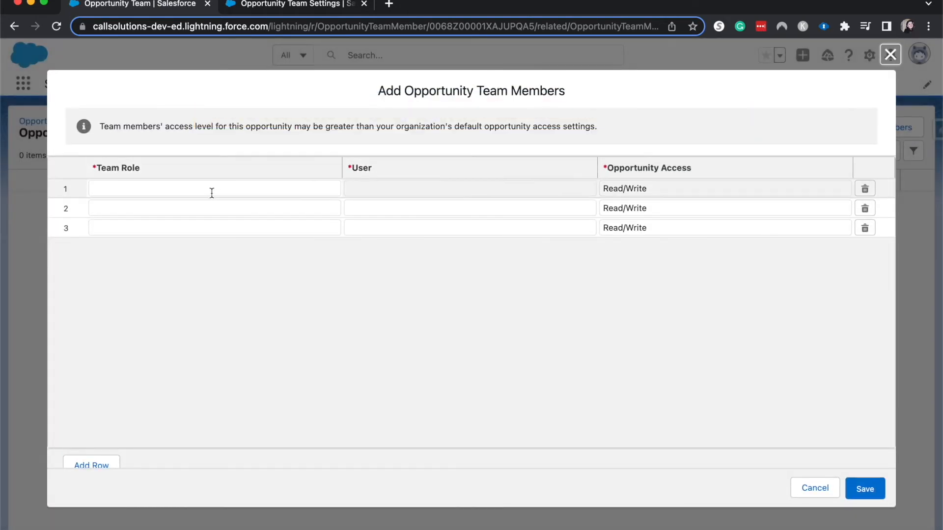
click(214, 189)
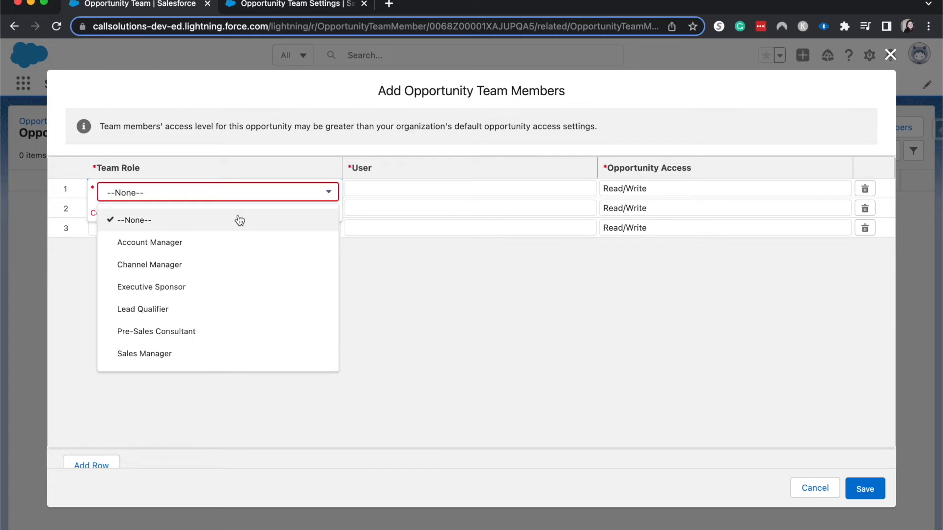
click(149, 243)
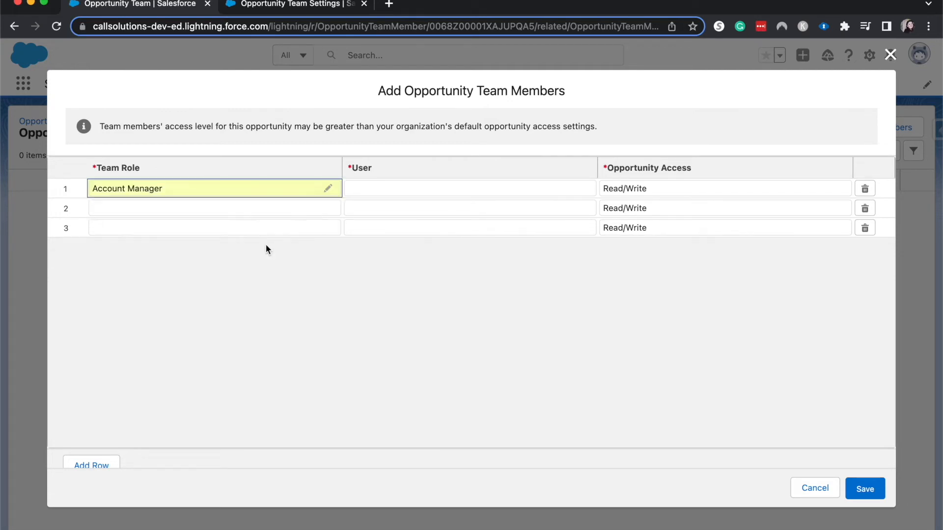
click(470, 189)
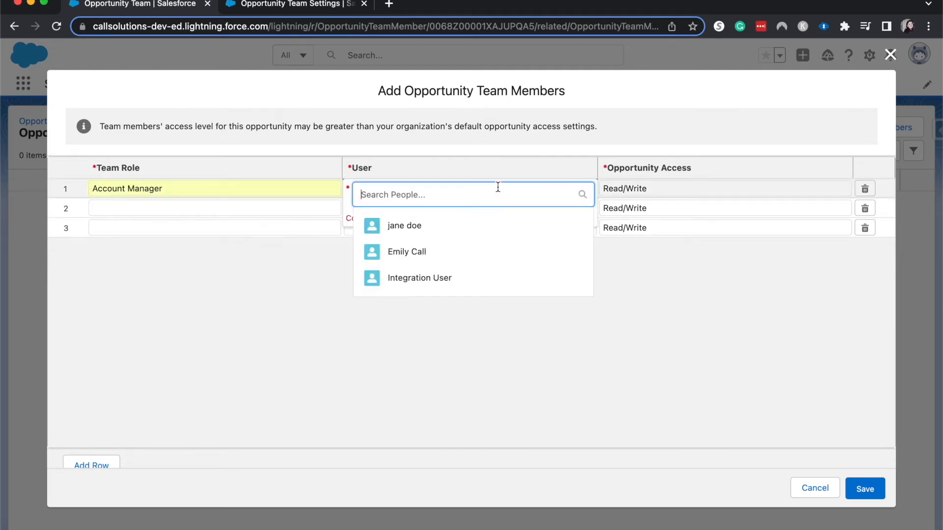
click(404, 226)
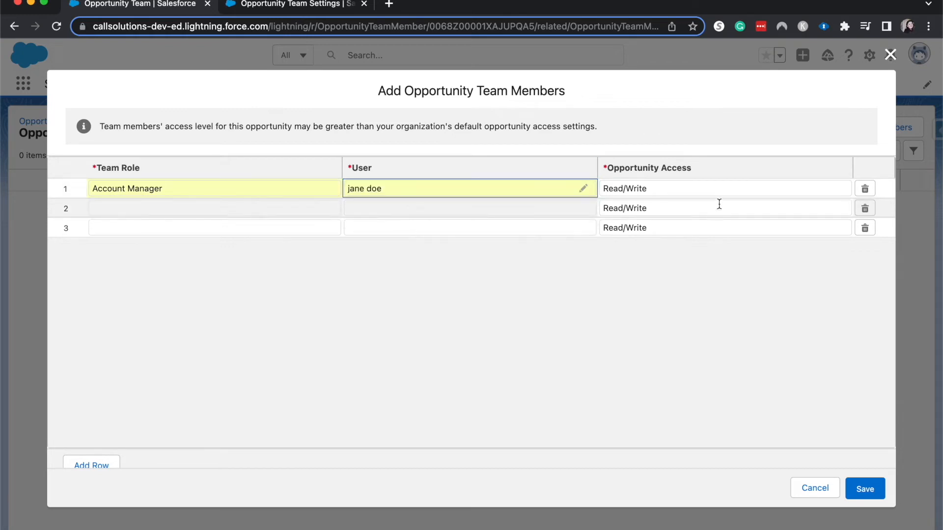
Keep the member's Opportunity Access at Read/Write and save the team.
click(722, 189)
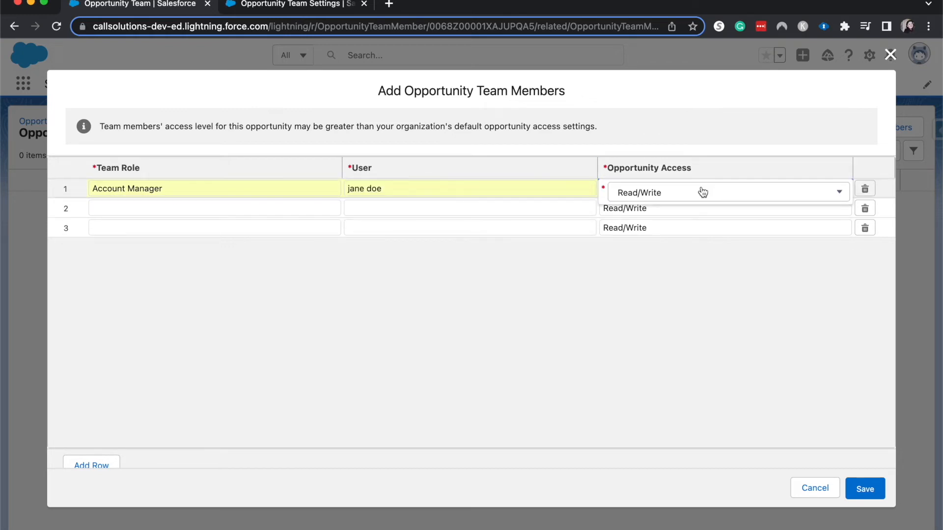
click(721, 191)
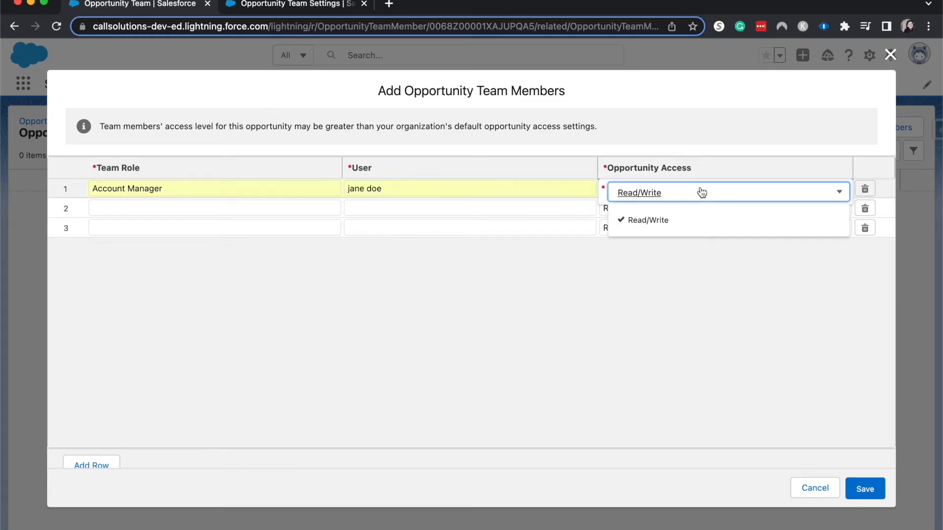
click(646, 220)
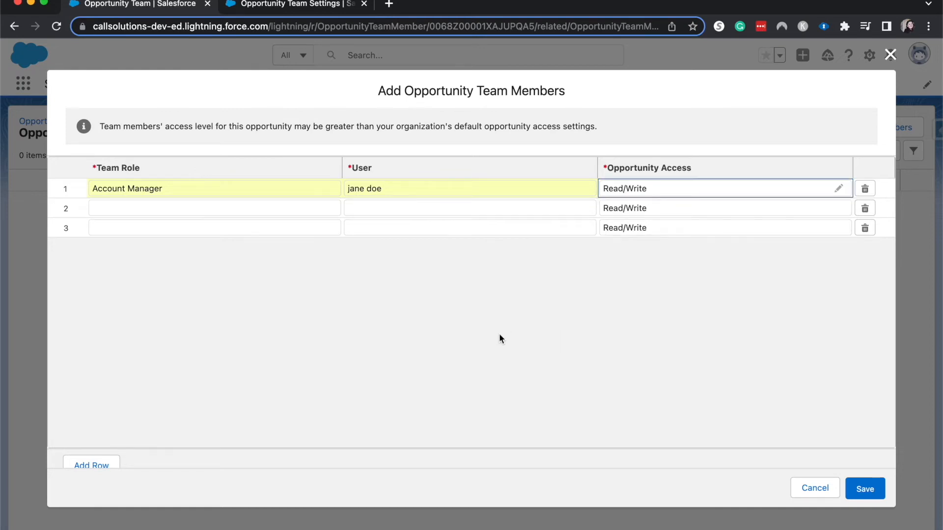
click(865, 488)
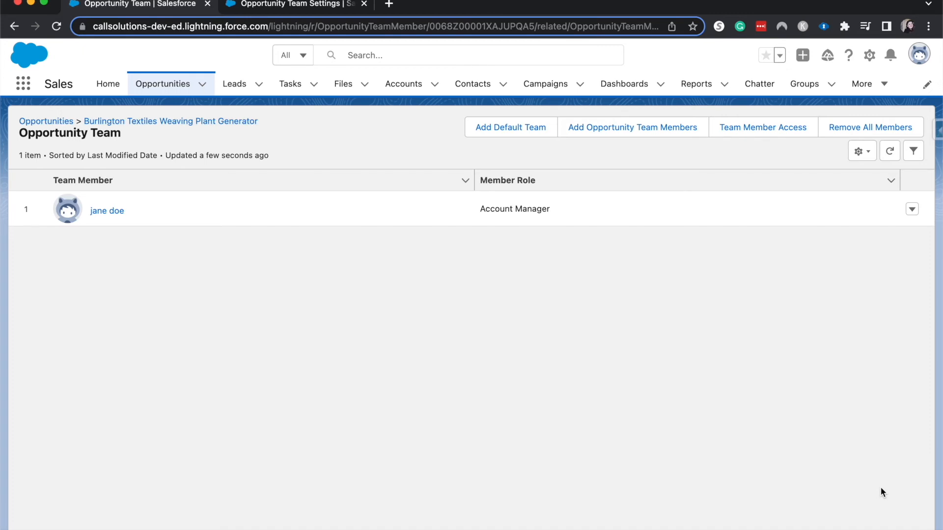
mouse_move(510, 127)
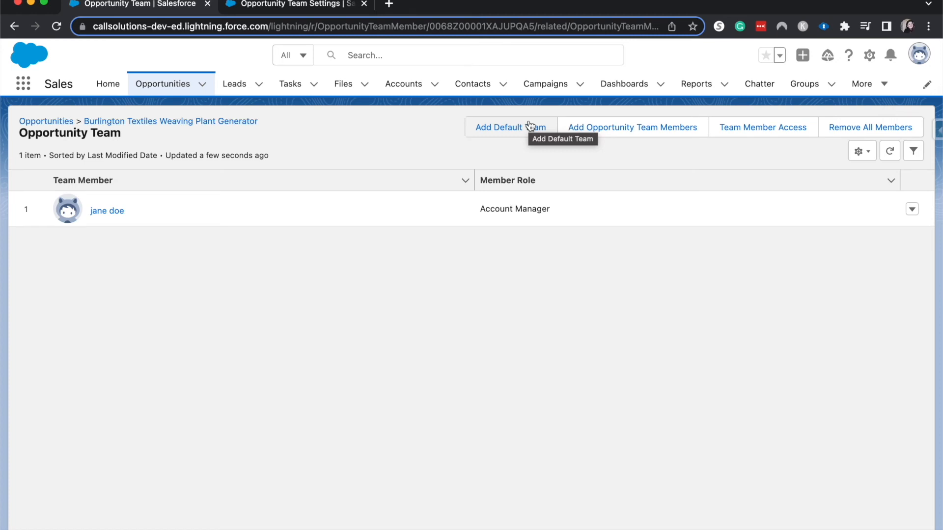
mouse_move(445, 109)
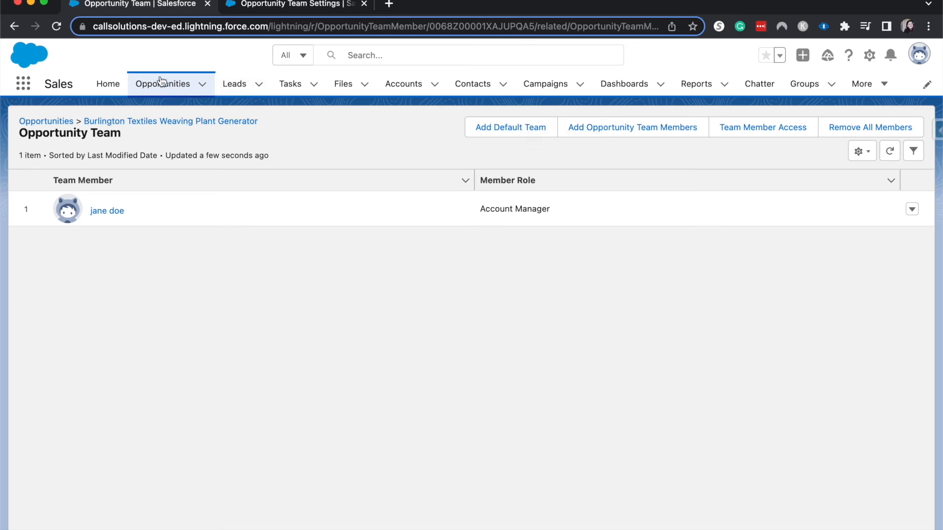
mouse_move(162, 83)
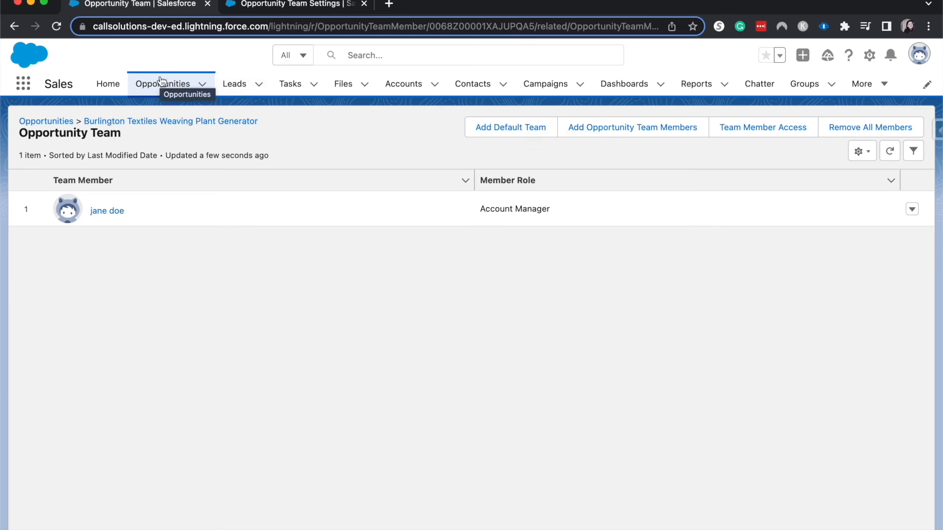